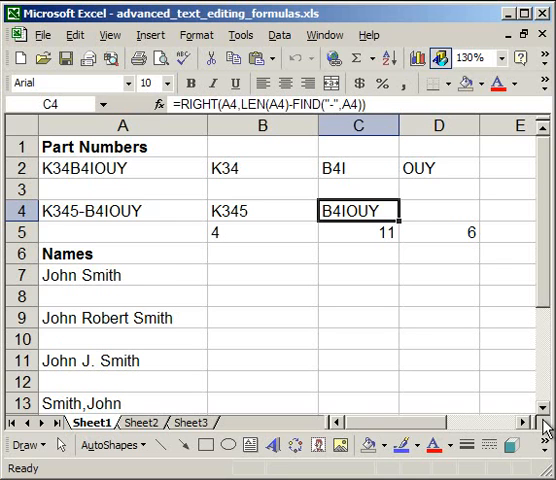
Look over the names John Robert Smith and John Smith and the cells beside them
scroll(down, 3)
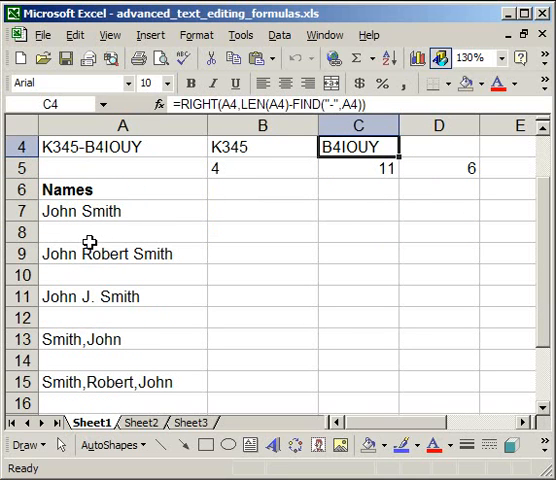
click(122, 253)
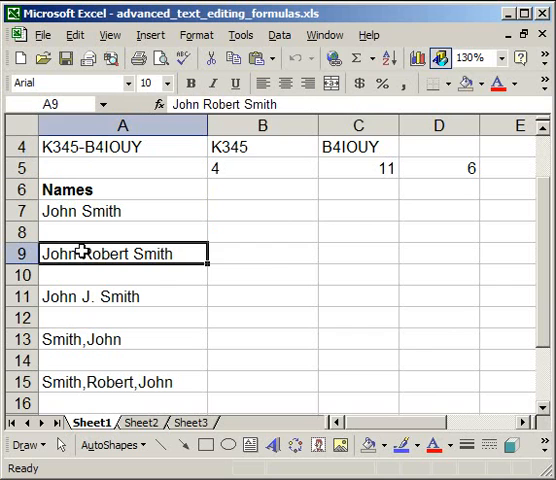
click(357, 253)
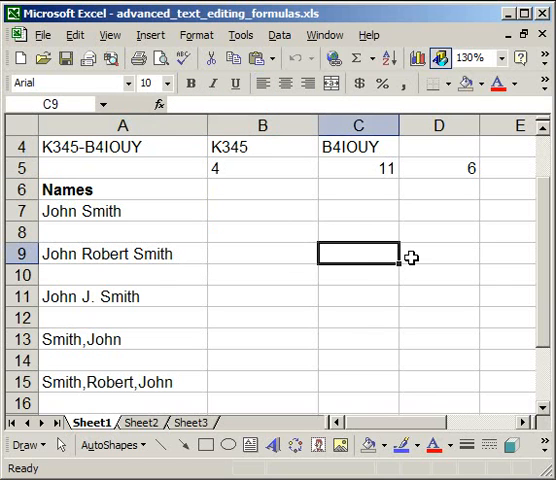
click(438, 253)
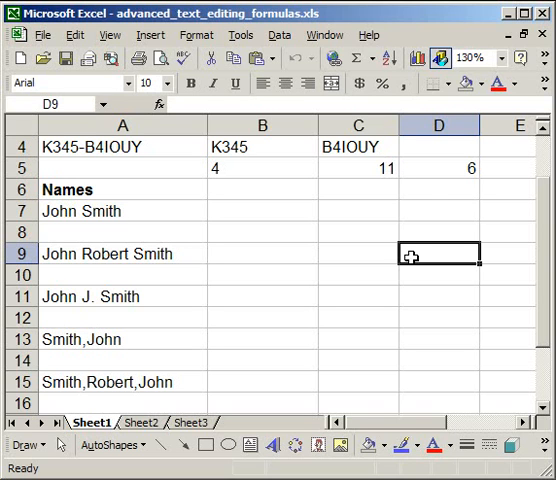
mouse_move(88, 258)
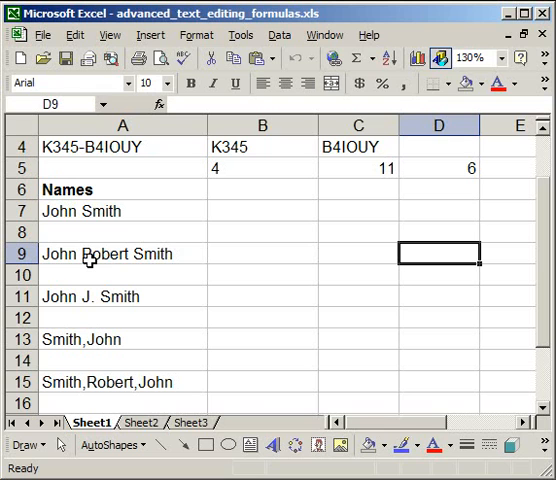
mouse_move(229, 249)
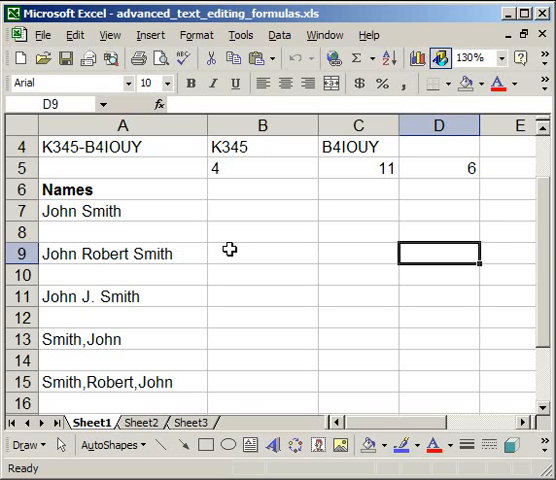
click(262, 253)
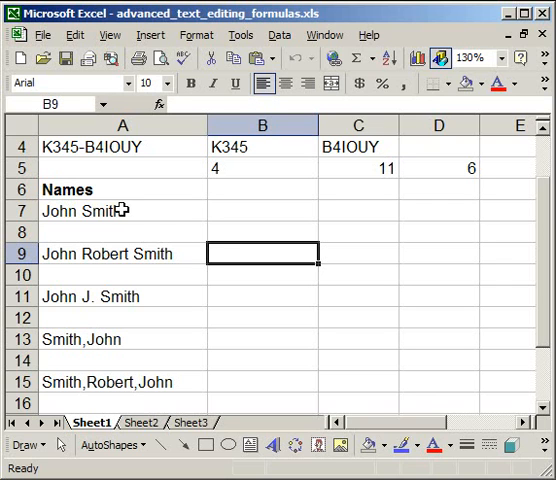
click(90, 211)
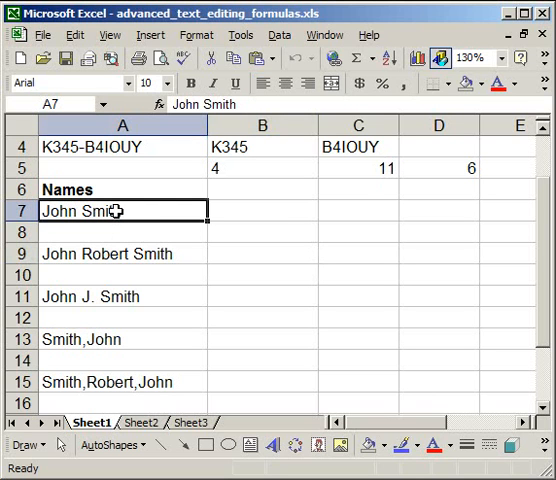
mouse_move(266, 200)
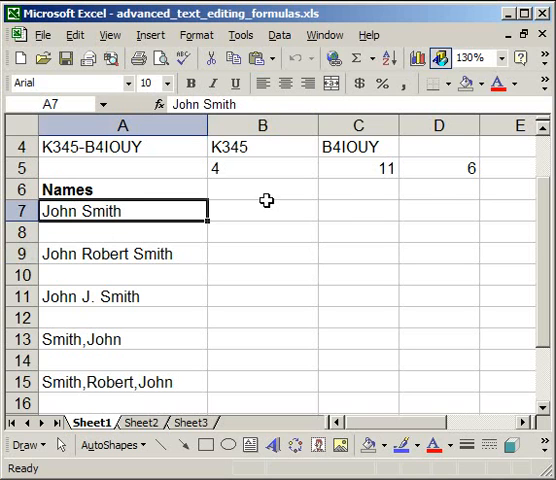
click(263, 211)
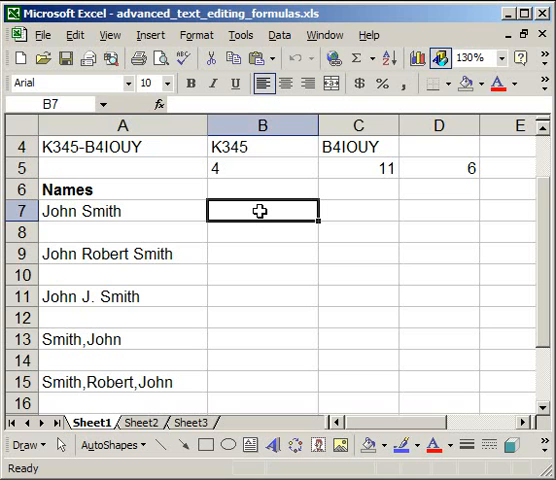
mouse_move(243, 231)
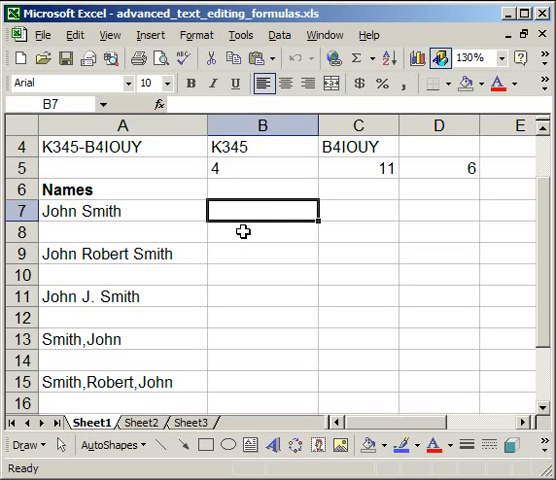
Enter =FIND(" ",A7) in B8 so it returns the space position 5
click(261, 232)
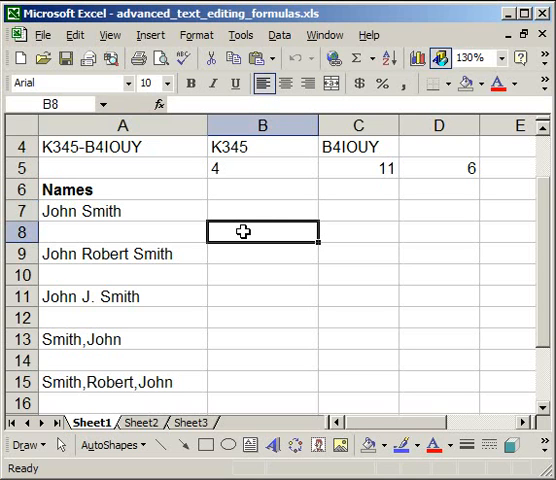
text(=fin)
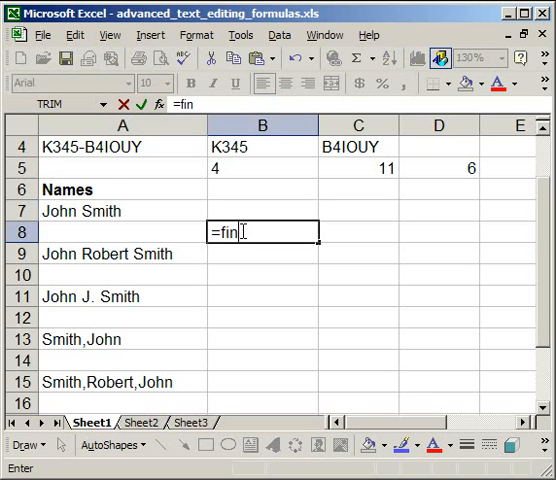
text(d()
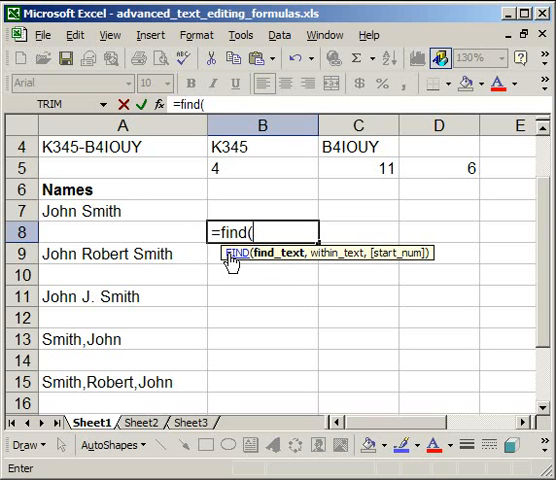
text(")
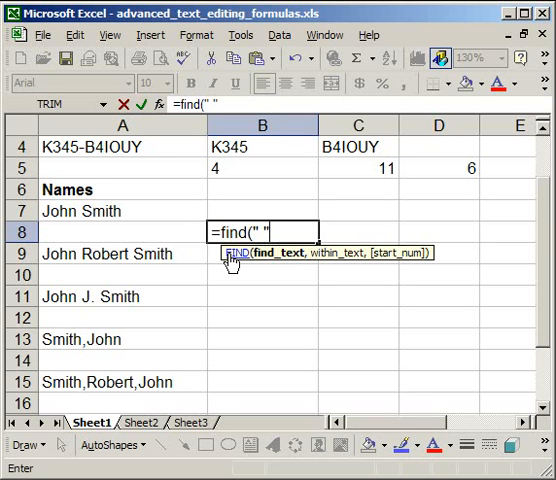
text(,A7)
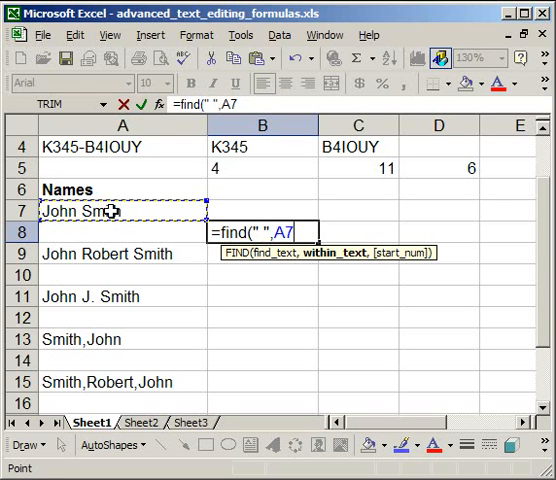
text())
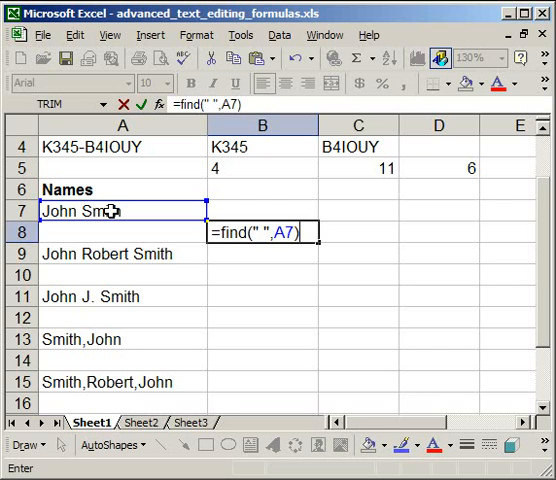
key(Return)
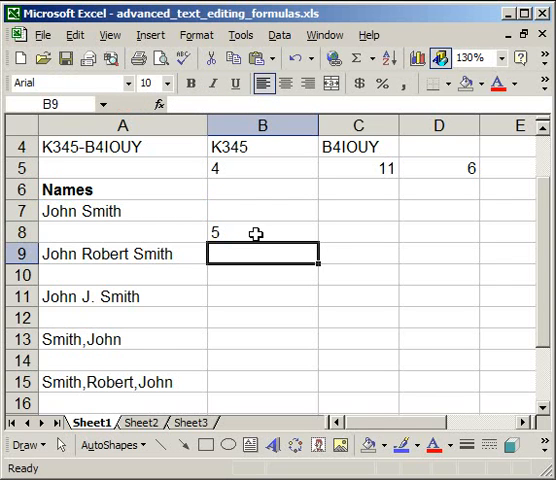
click(262, 231)
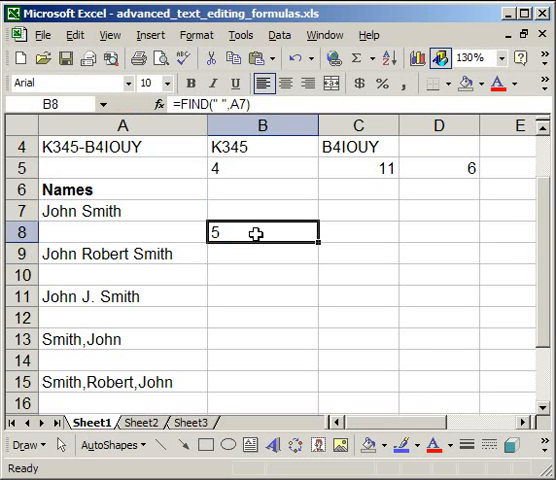
mouse_move(78, 210)
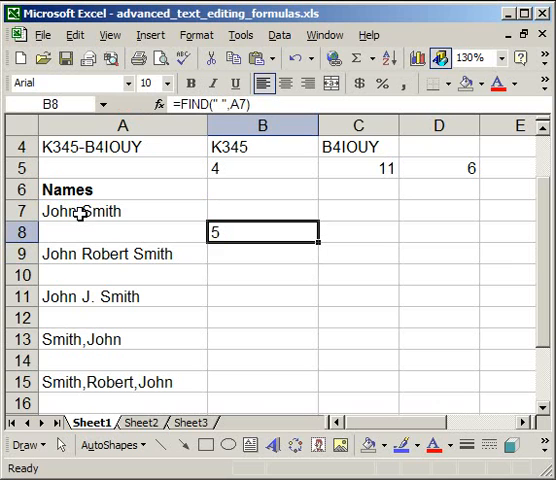
mouse_move(228, 234)
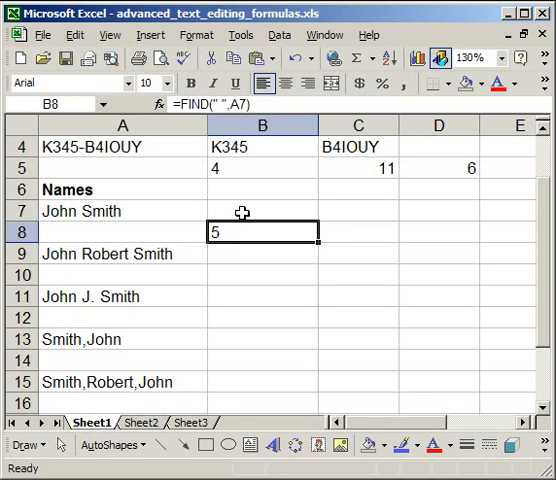
Begin a LEFT formula in B7 with John Smith in A7 as the text
click(262, 211)
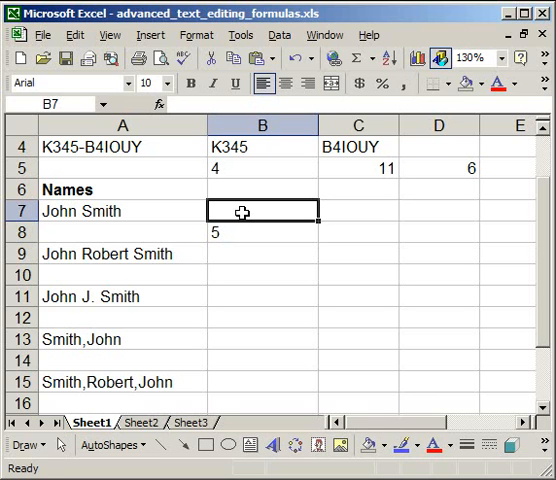
text(=left)
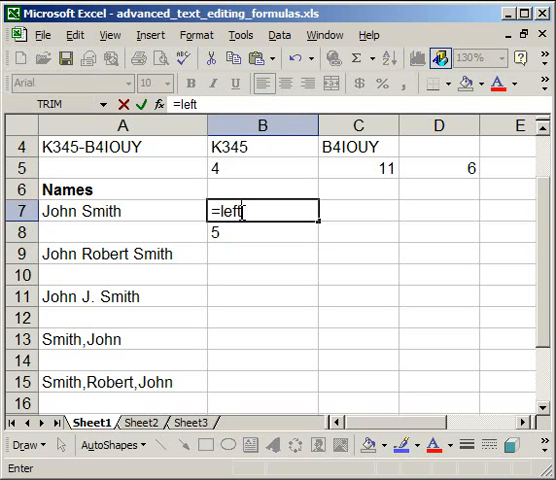
text(()
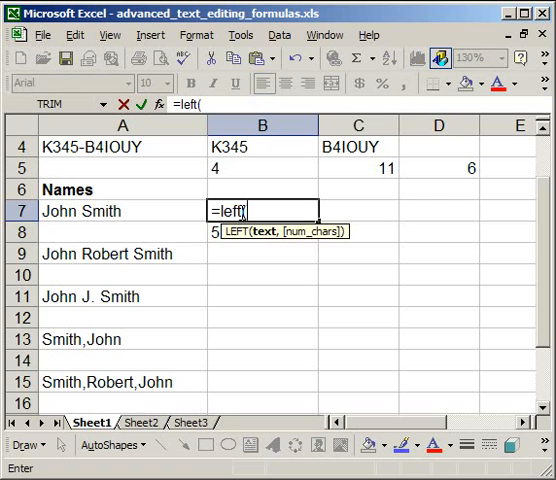
mouse_move(151, 205)
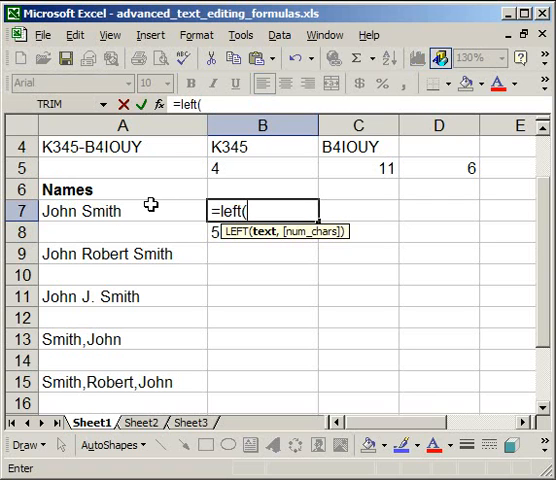
click(90, 211)
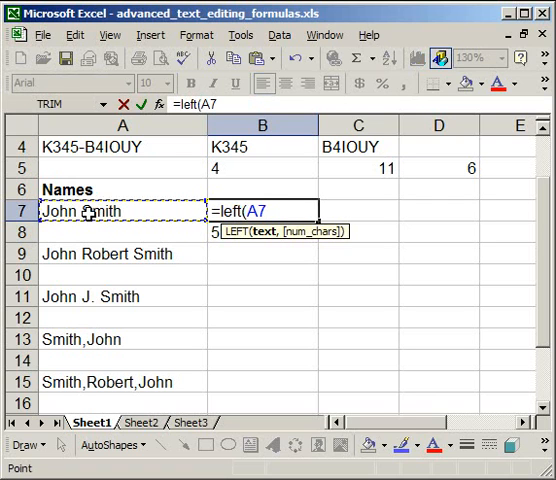
text(,)
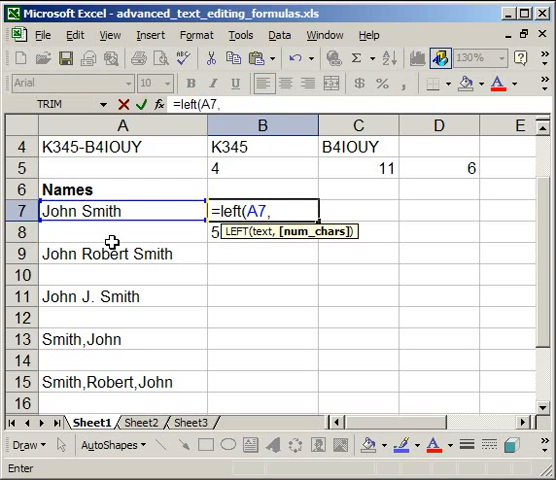
Finish the formula as =LEFT(A7,FIND(" ",A7)-1) so B7 shows John
text(find()
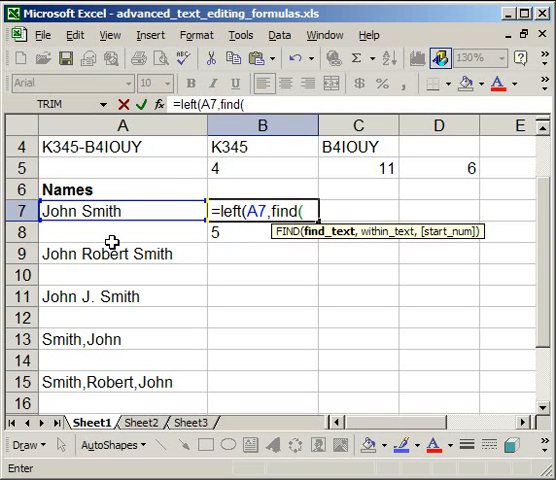
mouse_move(157, 180)
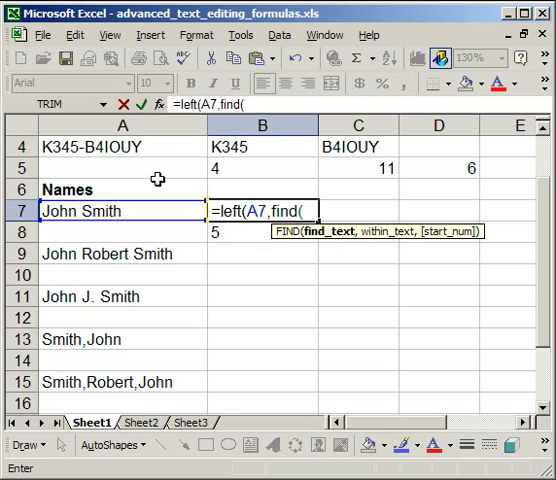
text(")
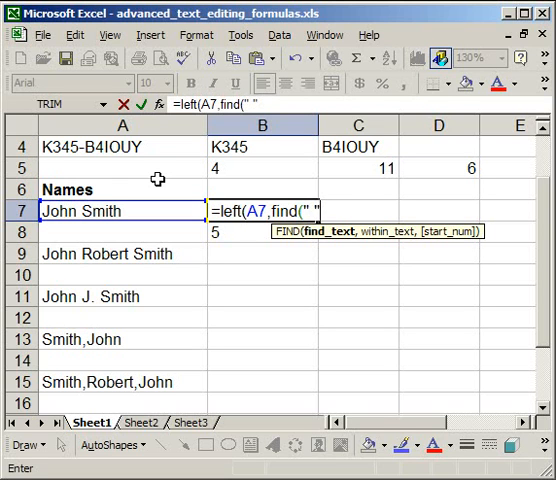
text(,)
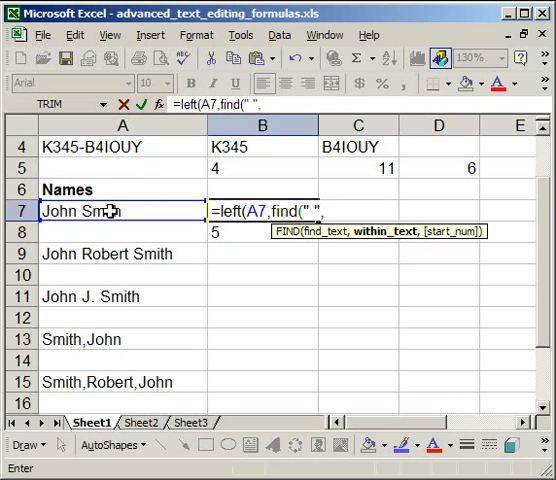
click(95, 211)
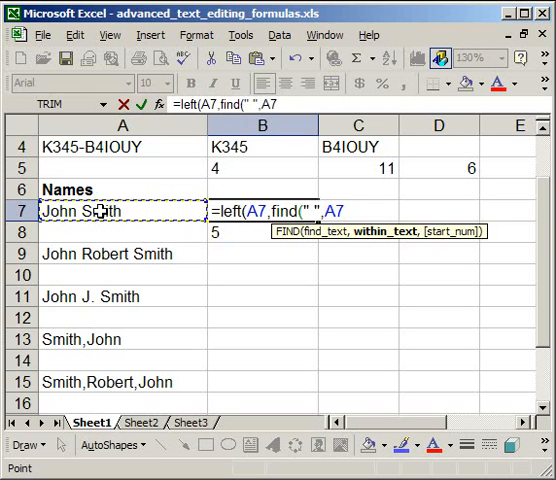
text())
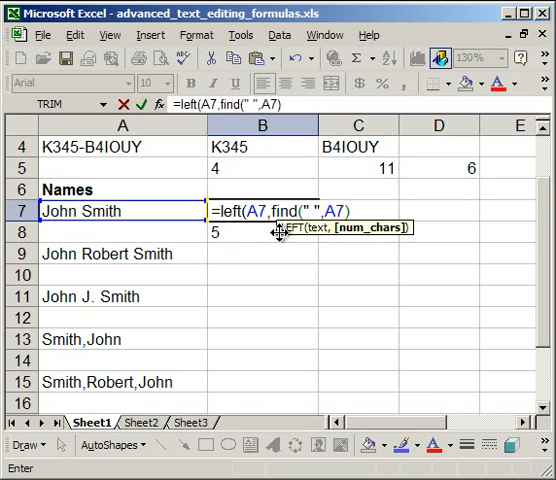
mouse_move(268, 255)
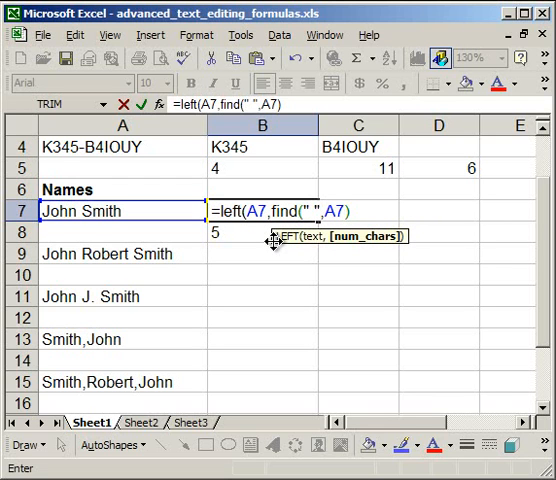
text(-1)
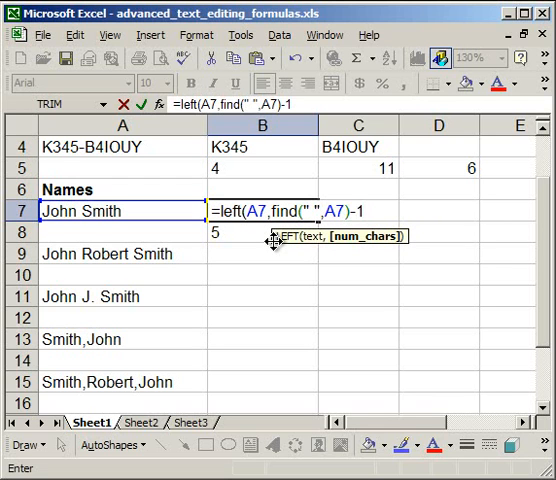
text())
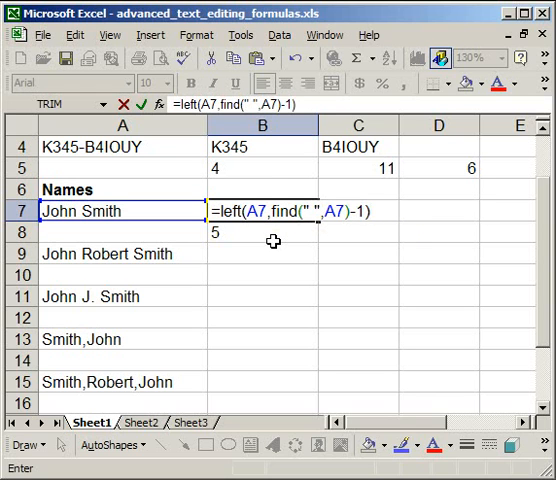
key(Return)
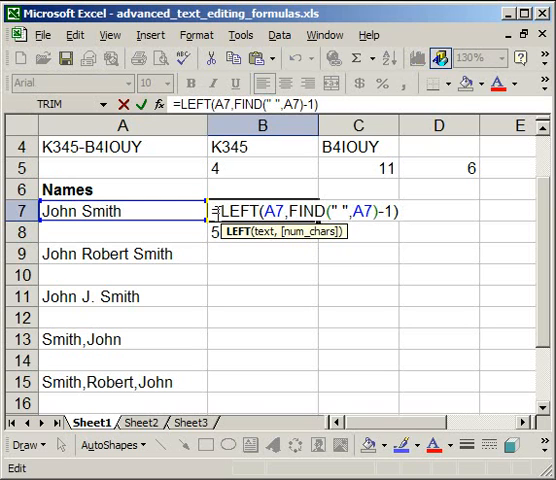
mouse_move(262, 211)
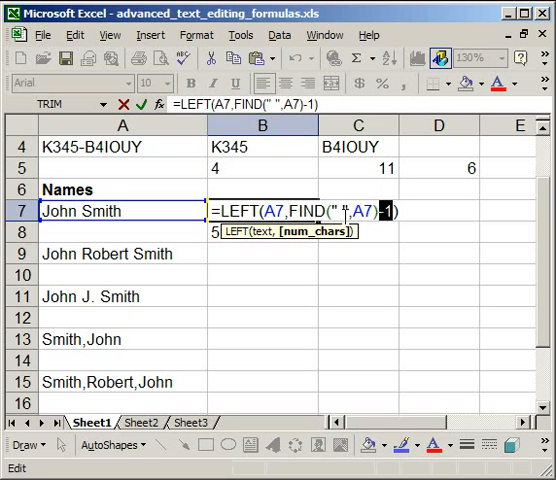
key(Return)
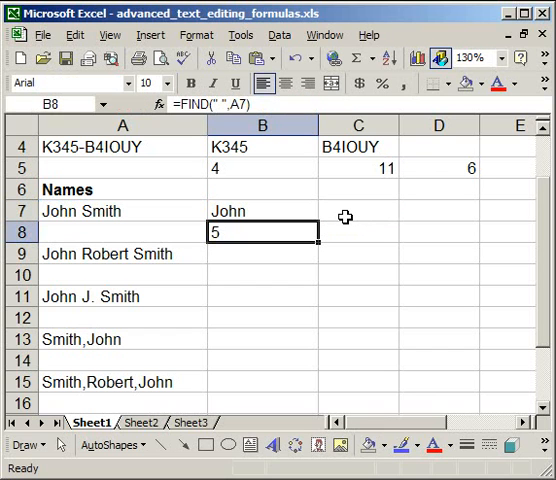
mouse_move(351, 211)
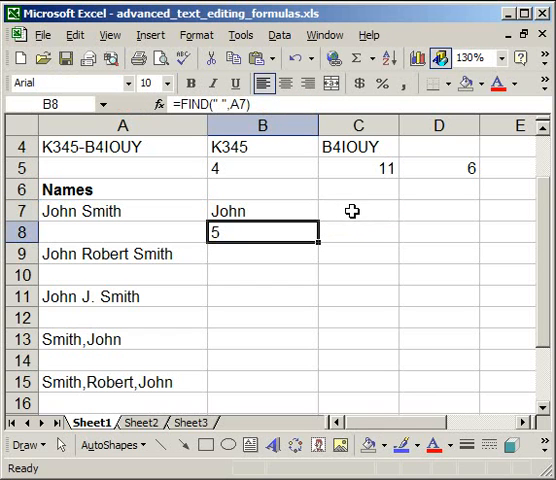
Enter a LEN formula on A7 in C8, returning 10
click(357, 210)
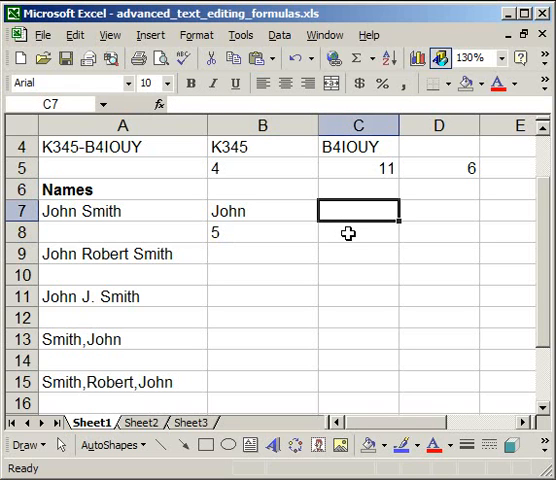
click(358, 232)
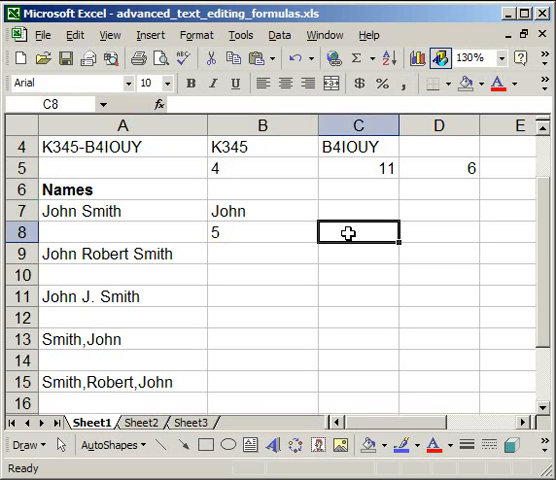
text(=)
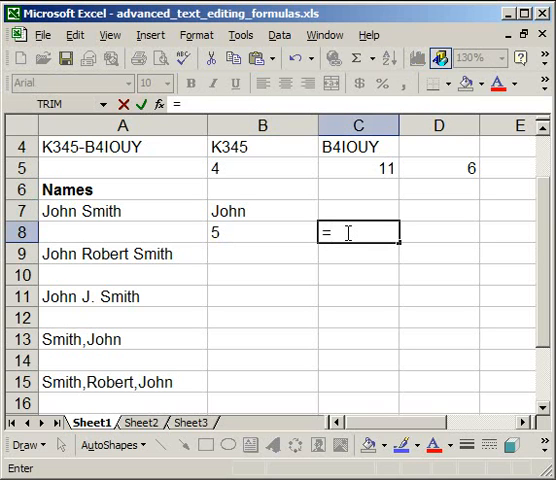
text(le)
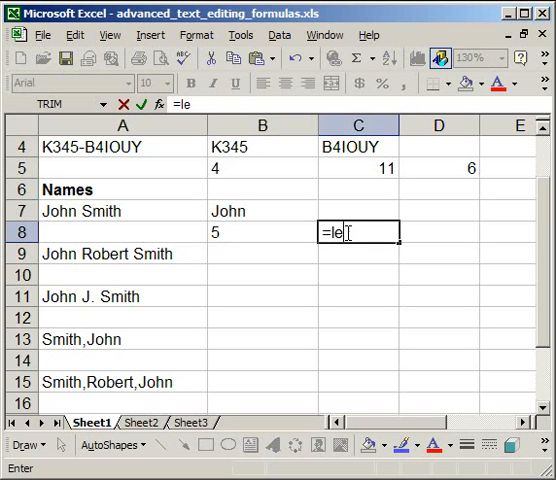
text(n(A7)
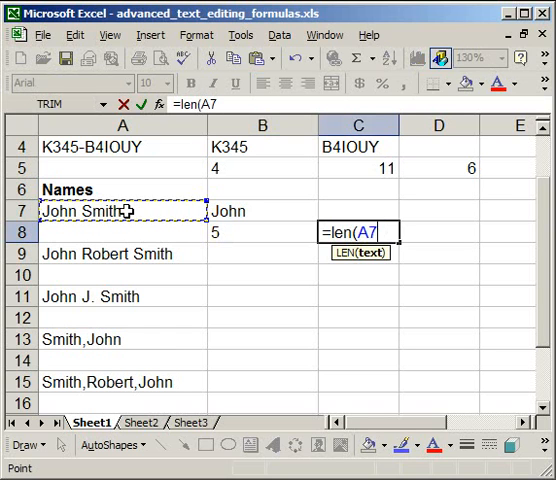
key(Return)
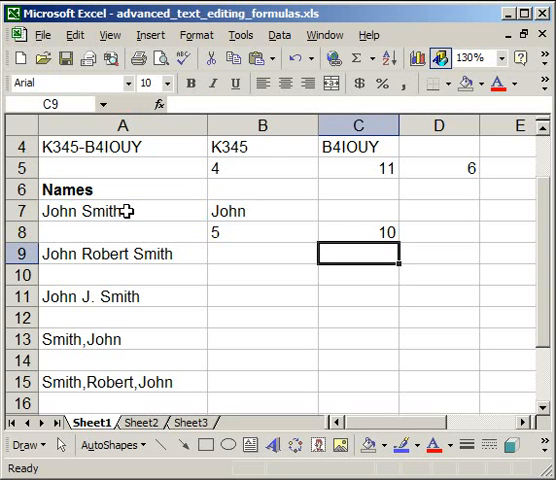
Compare the length 10 in C8 with John Smith in A7 and the space position in B8
click(358, 232)
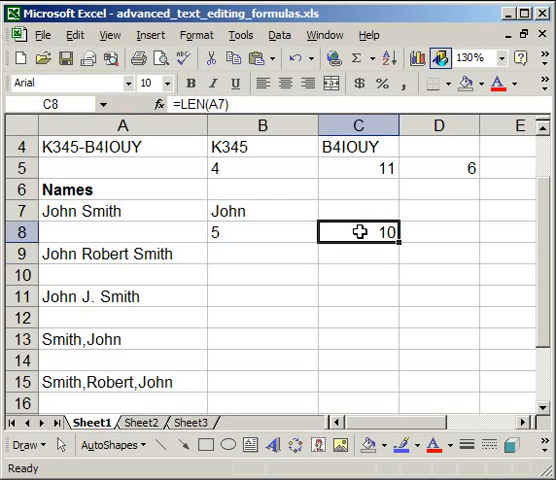
click(85, 210)
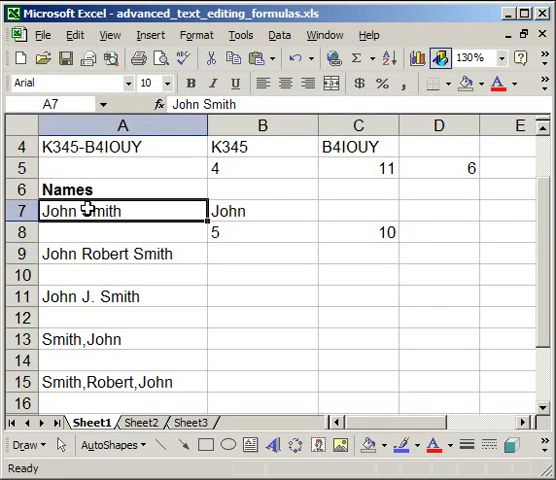
click(357, 232)
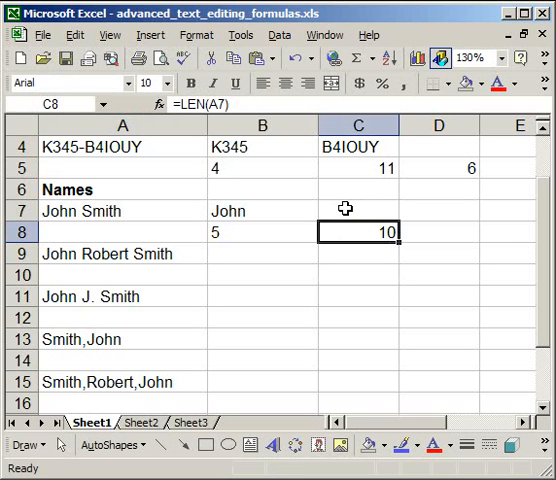
mouse_move(309, 209)
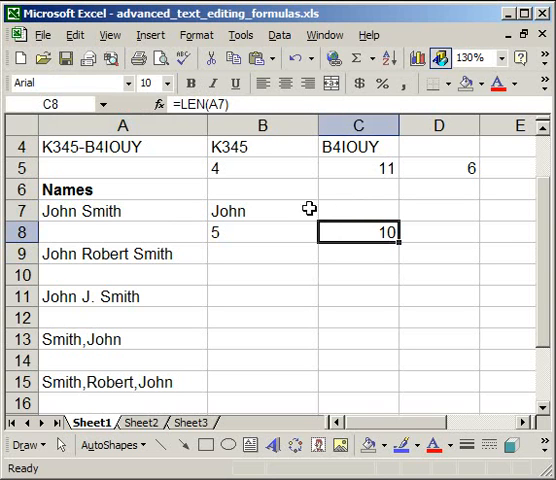
mouse_move(80, 215)
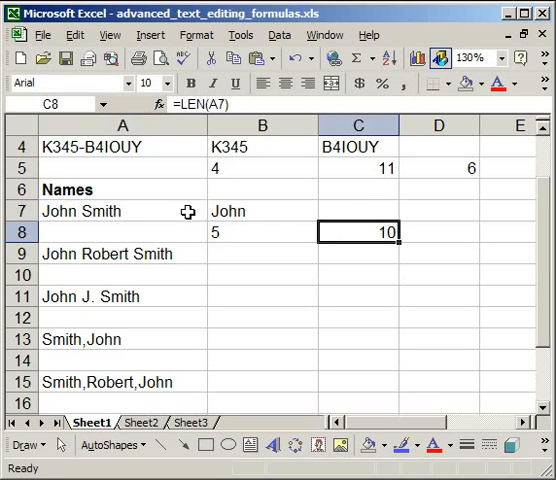
click(262, 231)
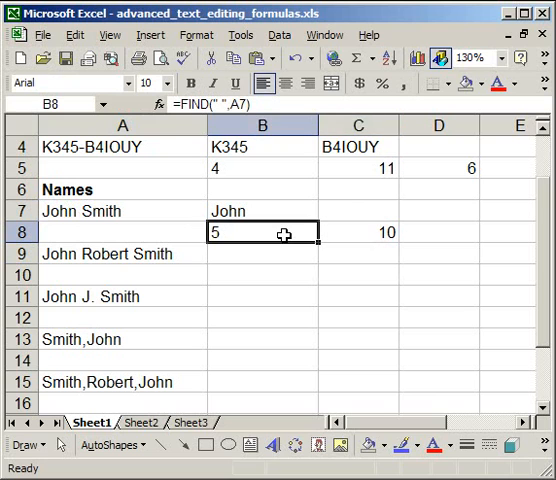
click(358, 232)
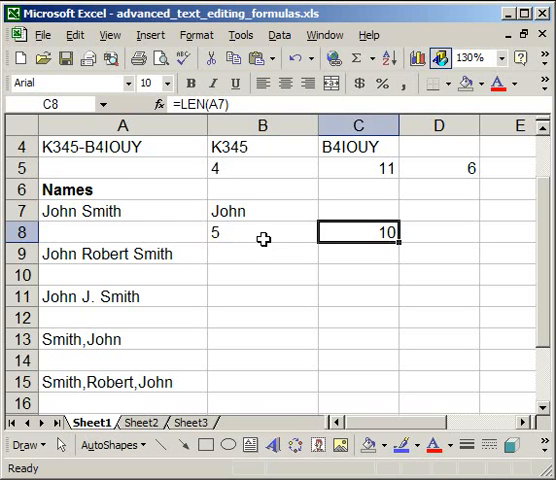
mouse_move(108, 214)
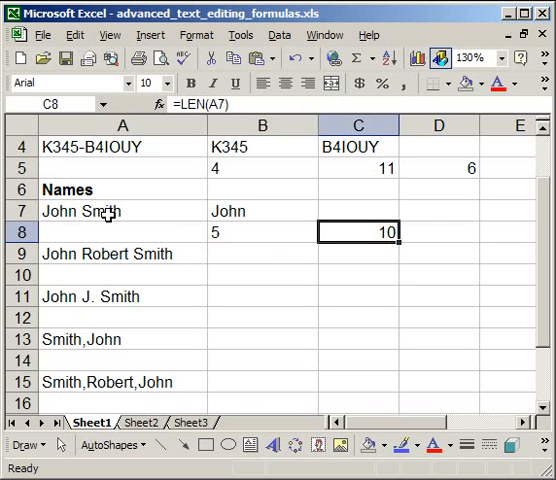
mouse_move(150, 218)
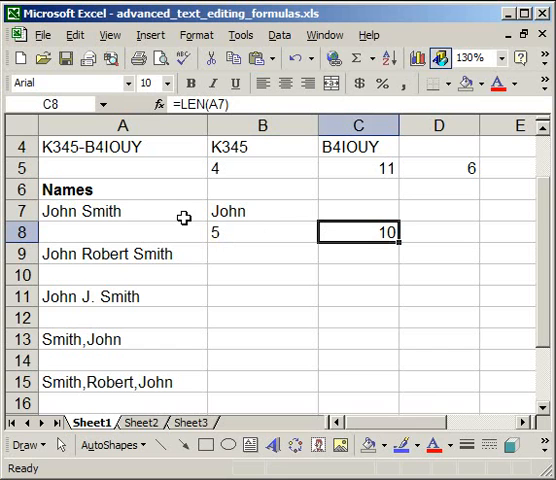
click(358, 211)
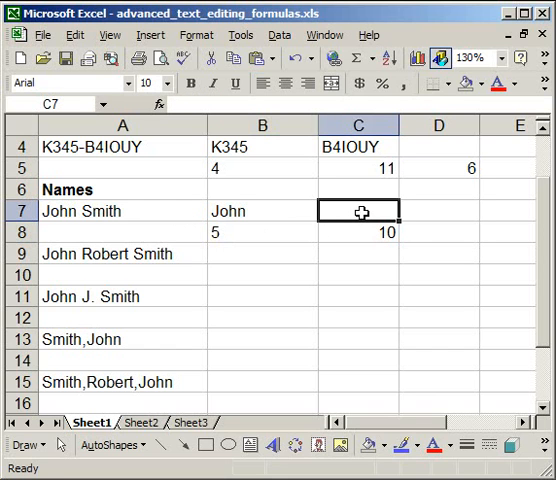
Enter =RIGHT(A7,LEN(A7)-FIND(" ",A7)) in C7, returning Smith
text(=right)
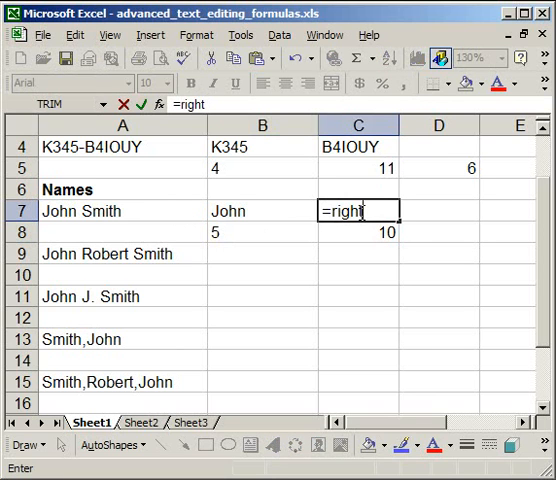
text((A7)
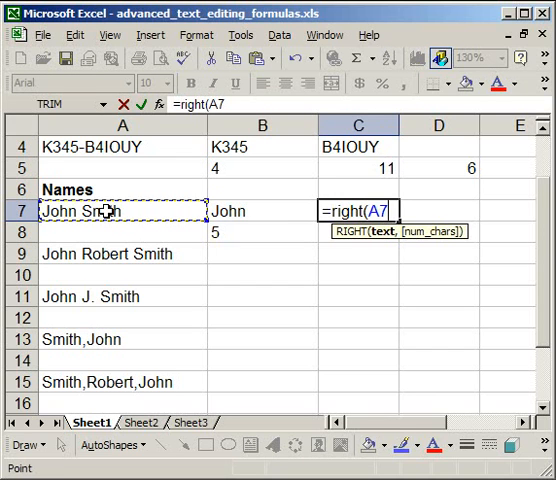
text(,)
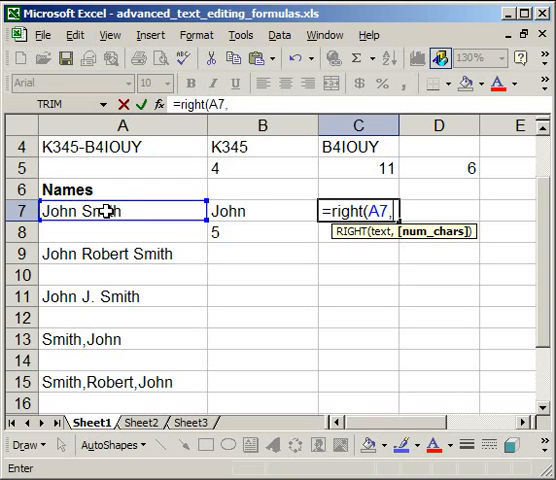
mouse_move(125, 191)
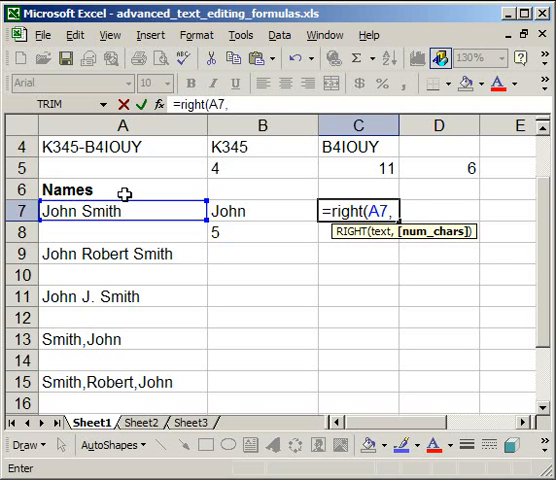
text(len(A7)
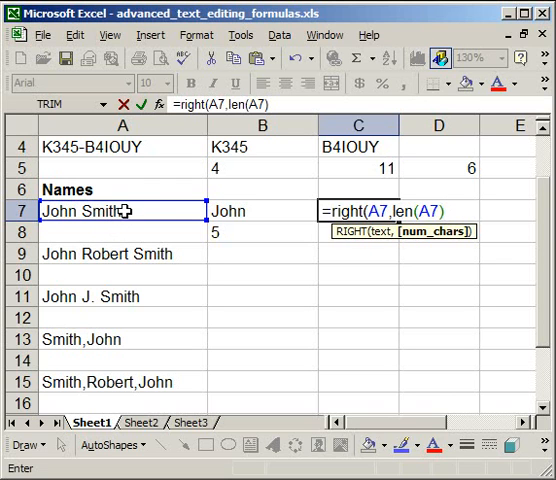
mouse_move(359, 243)
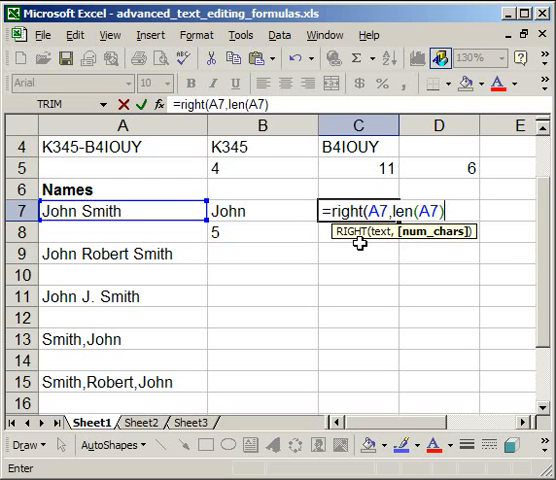
text(-)
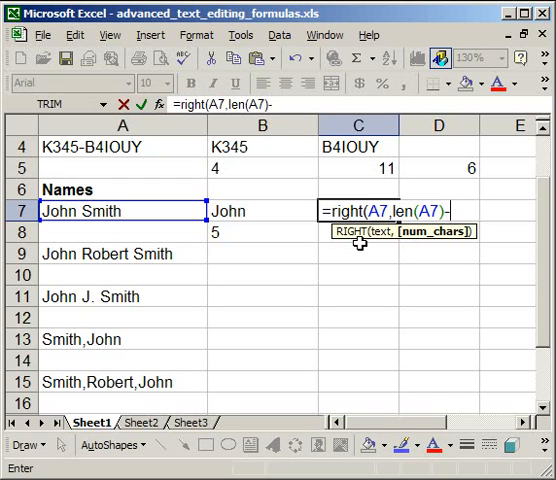
text(find)
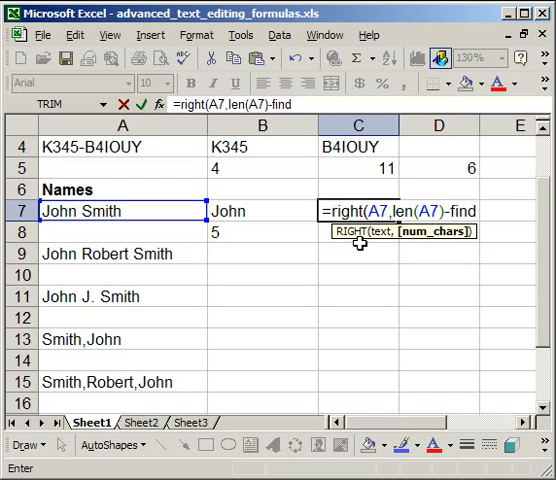
text((")
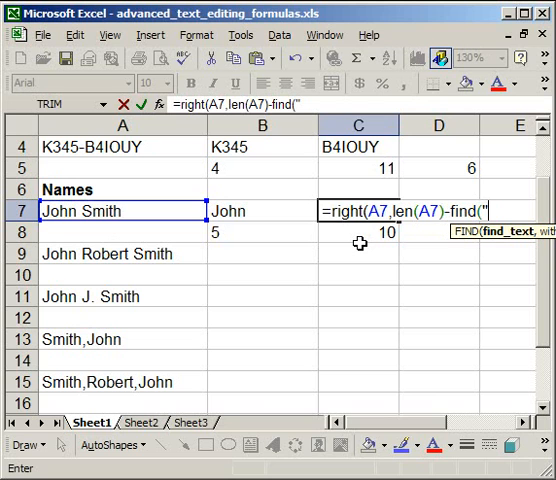
text(",)
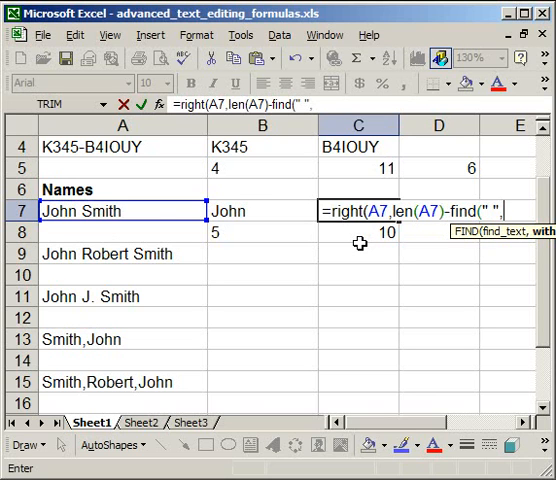
click(122, 211)
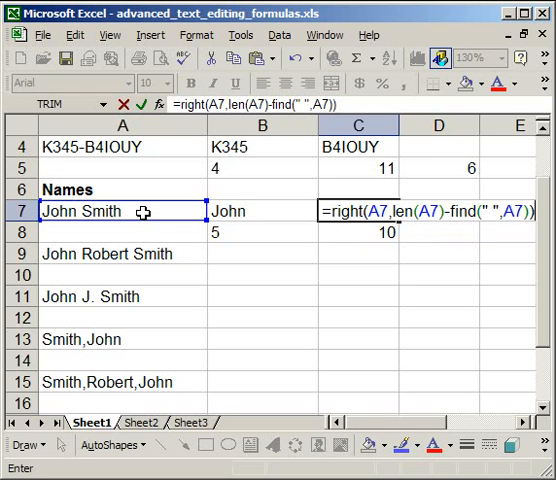
key(Return)
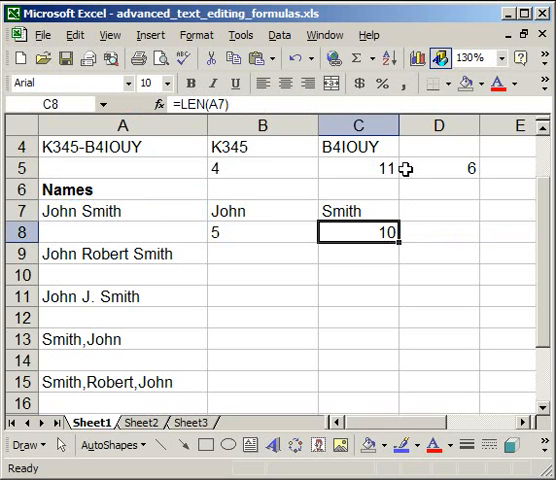
click(358, 211)
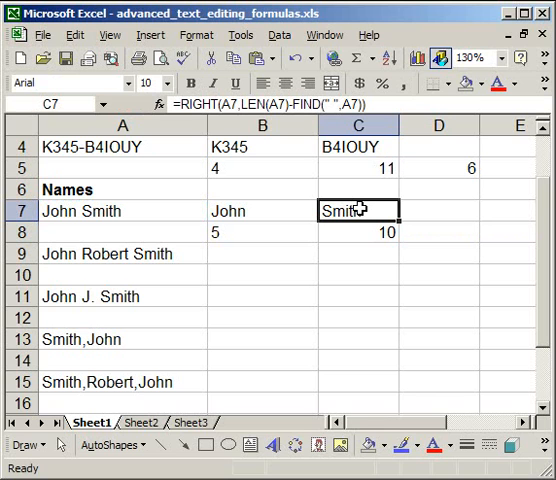
Review C7's formula, then enter =RIGHT(A7,5) in D7, which also returns Smith
double_click(357, 211)
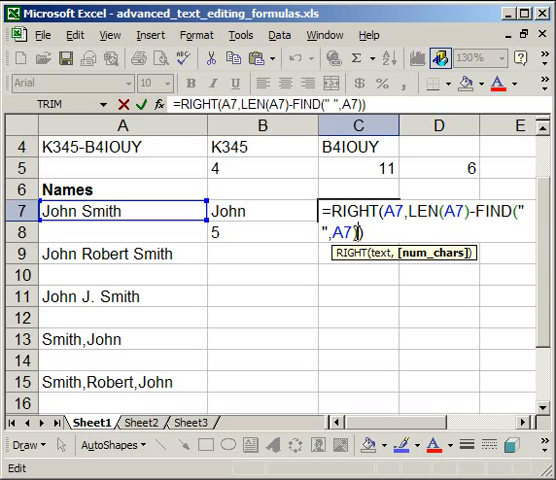
key(Return)
text(=)
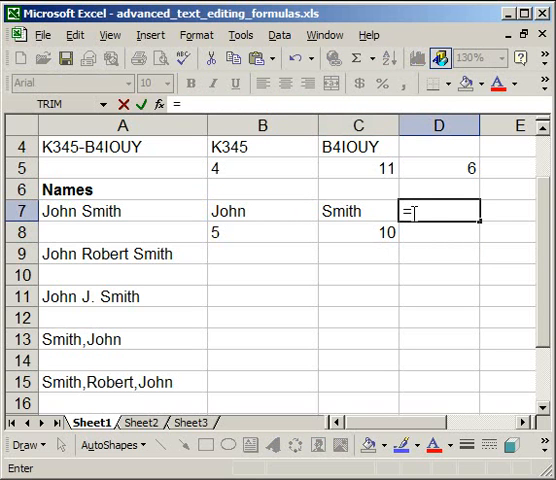
text(right()
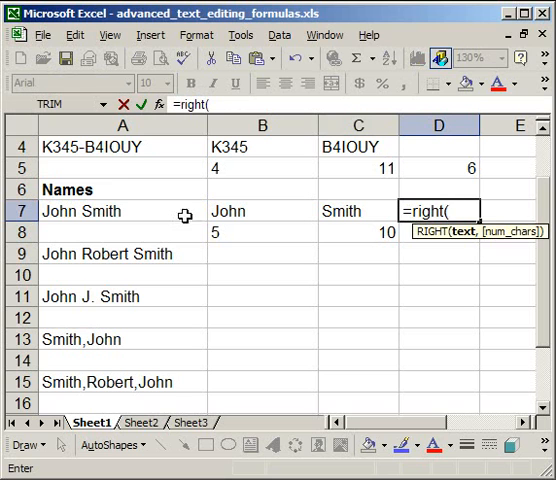
text(A7,5)
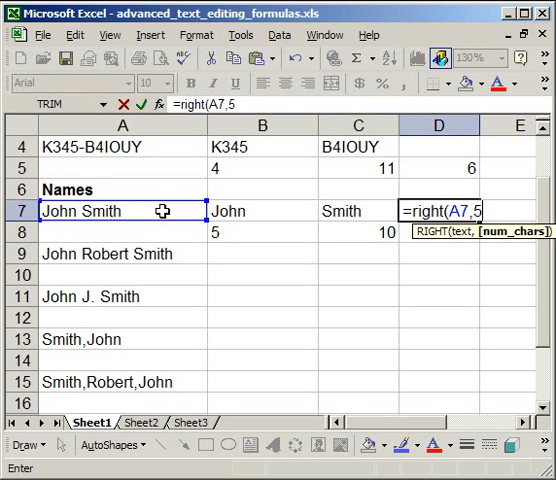
key(Return)
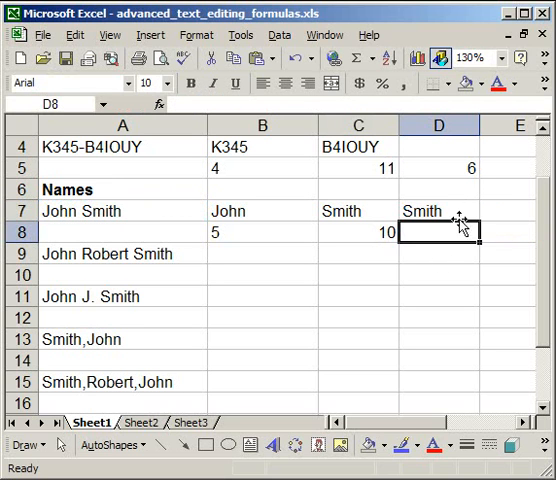
click(357, 210)
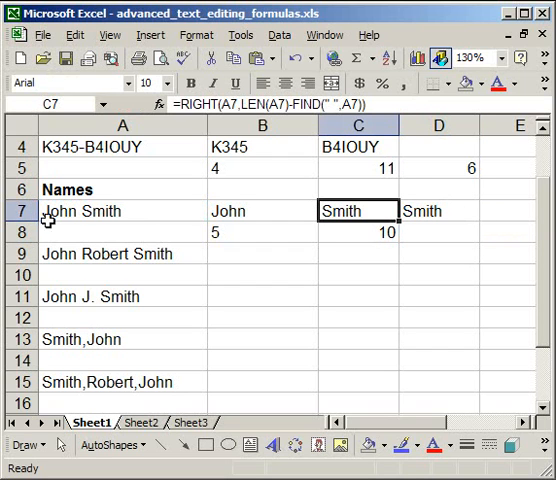
click(122, 211)
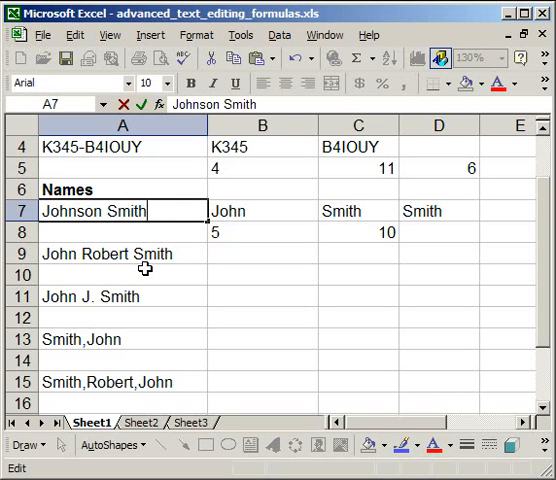
Change A7 to Johnson Smithson and check the results Johnson, Smithson and thson in B7–D7
text(son)
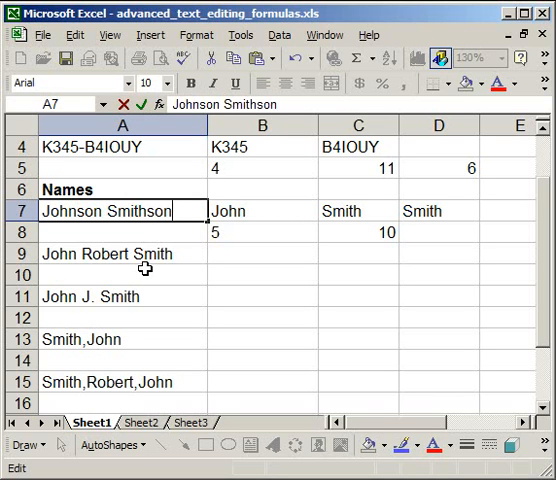
key(Return)
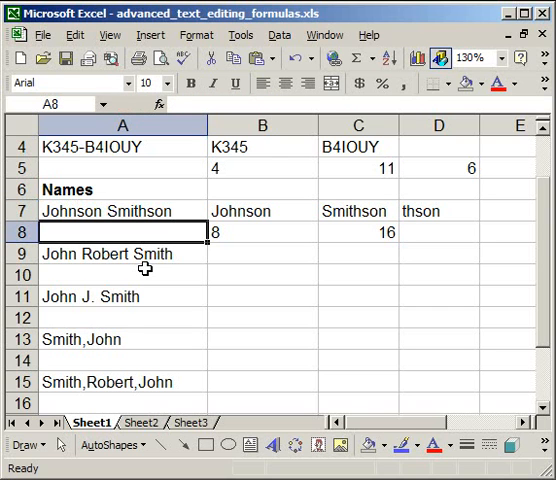
click(262, 211)
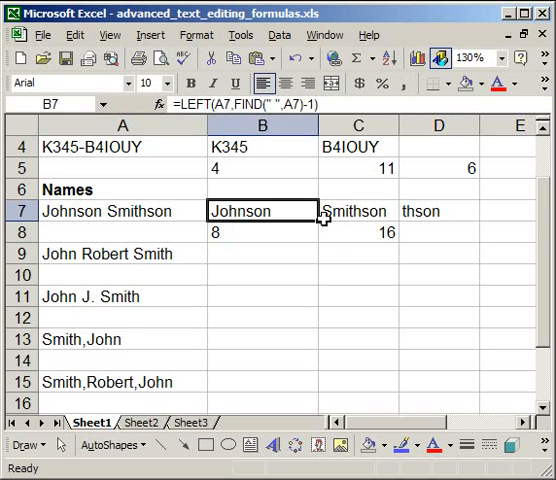
click(357, 211)
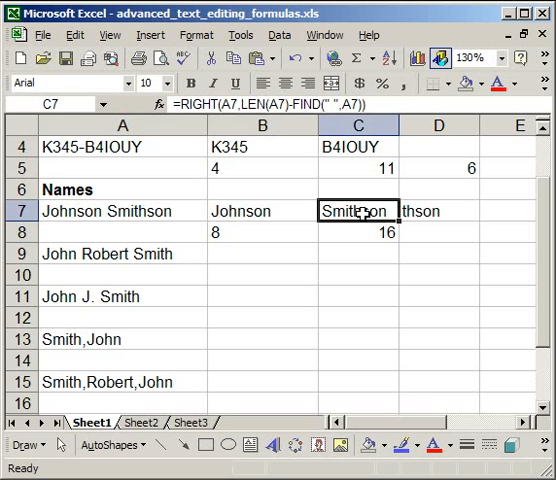
mouse_move(445, 209)
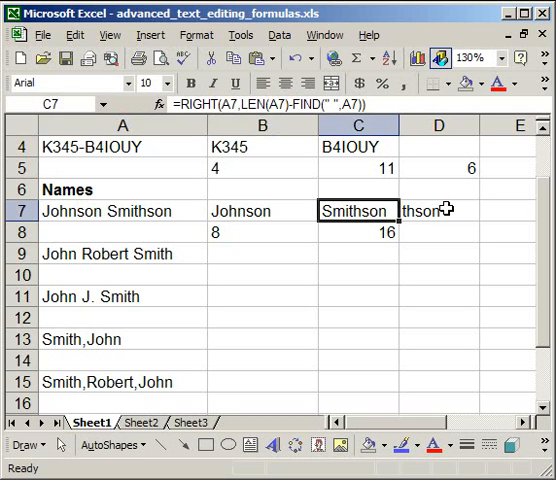
click(438, 210)
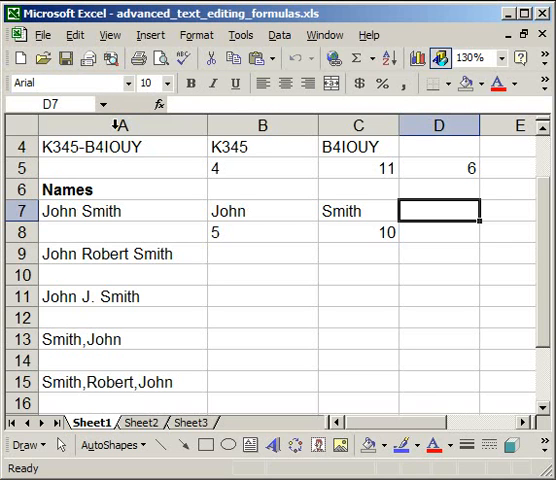
mouse_move(205, 289)
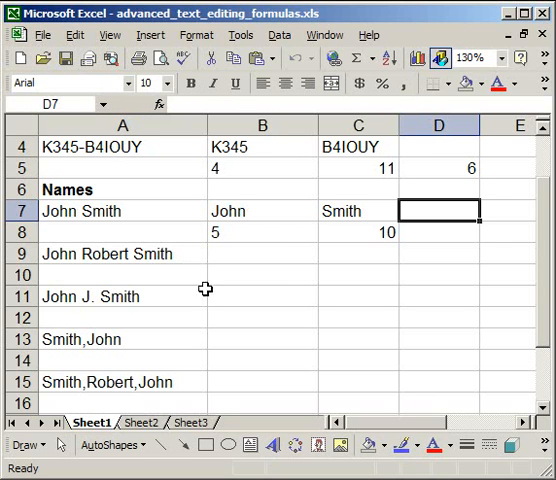
Copy the LEFT/FIND formula from B7 into B9 beside John Robert Smith
click(262, 253)
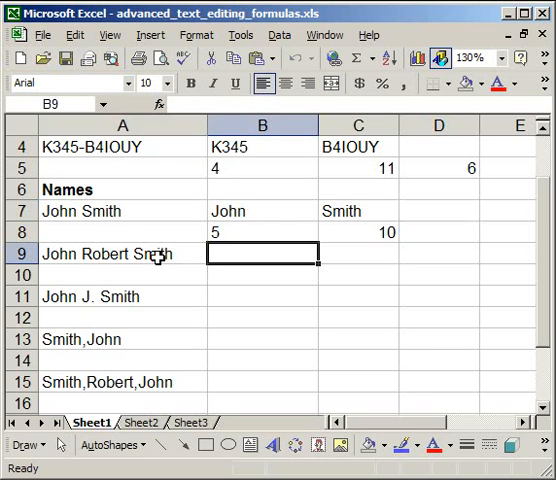
click(100, 253)
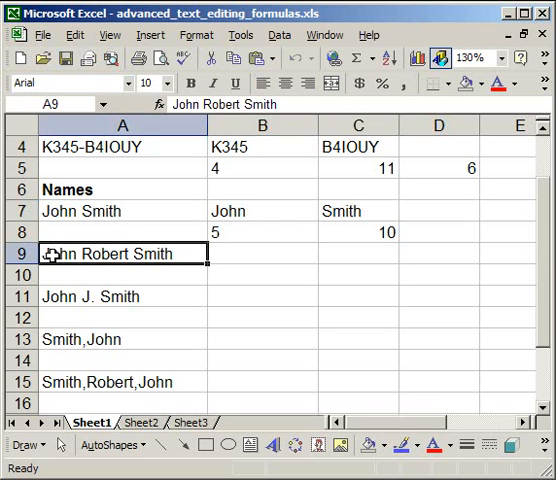
click(262, 253)
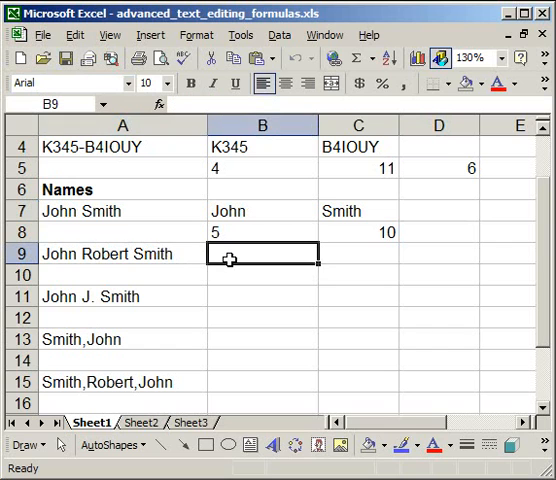
click(262, 211)
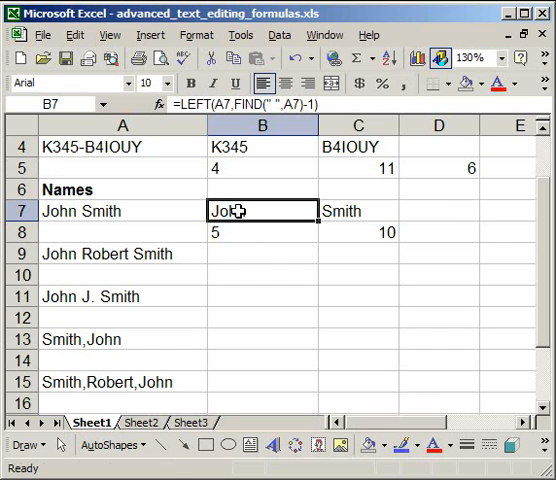
click(263, 253)
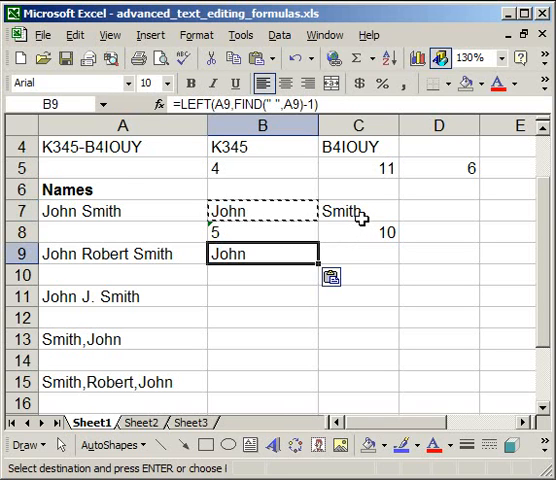
click(358, 211)
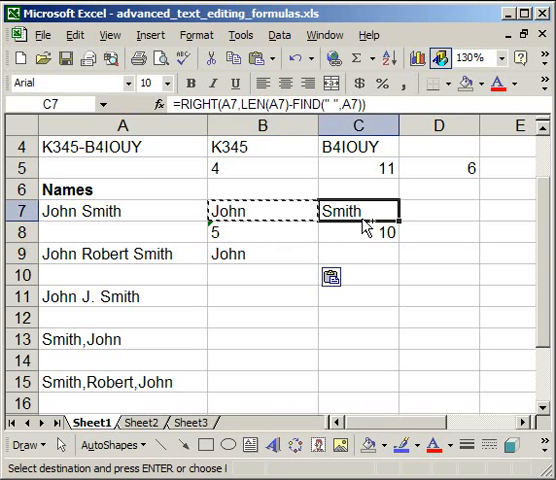
click(358, 253)
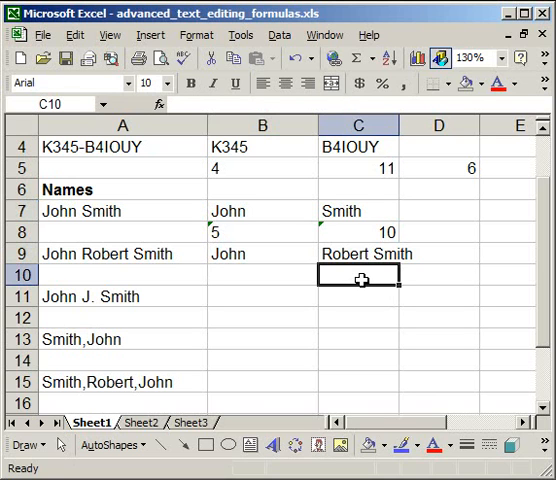
click(358, 253)
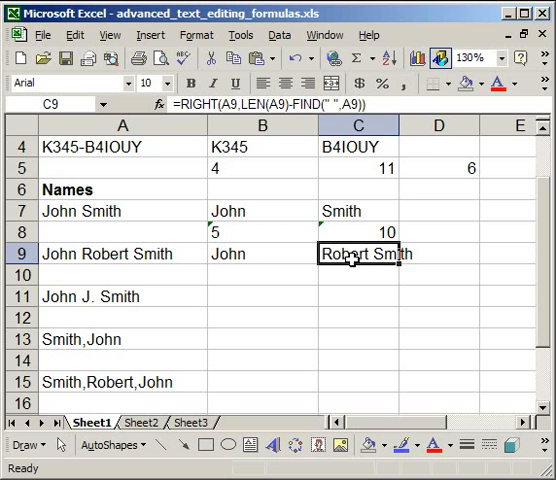
click(260, 253)
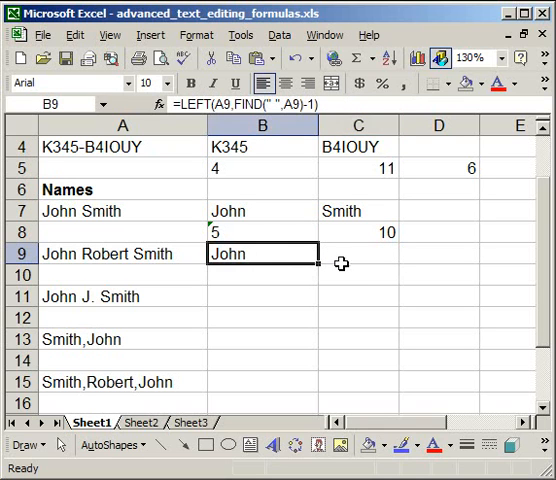
click(439, 253)
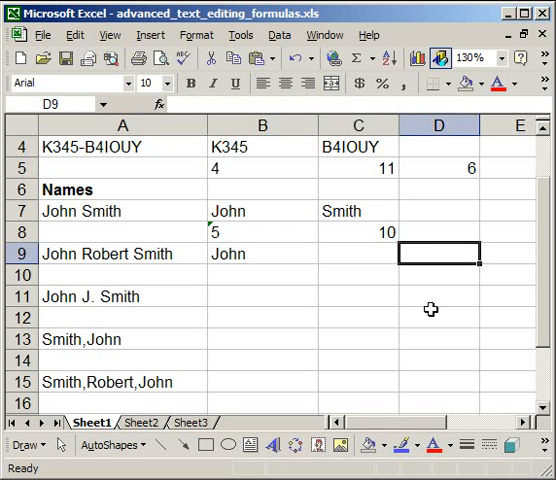
click(357, 253)
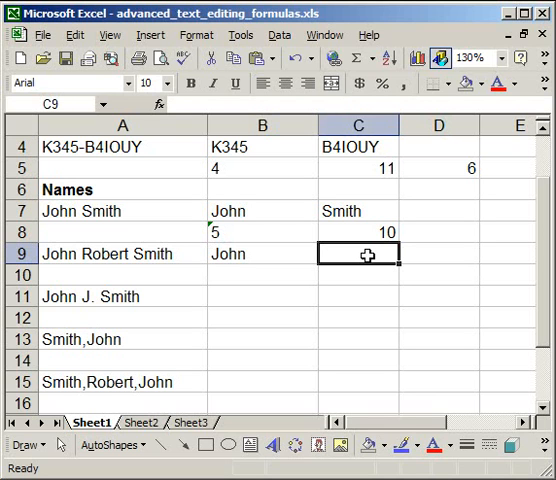
Begin a MID formula in C9 with John Robert Smith in A9 as the text
text(=)
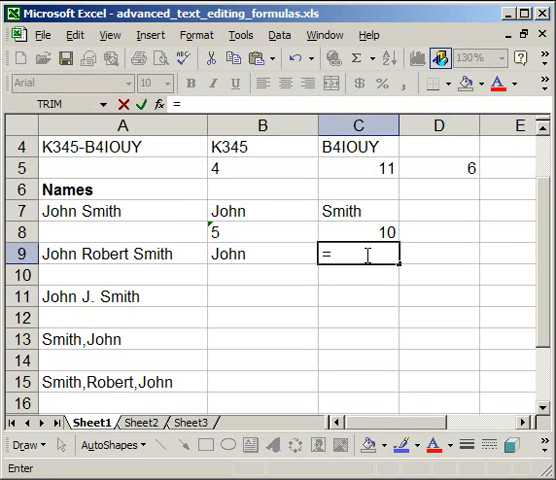
text(mid()
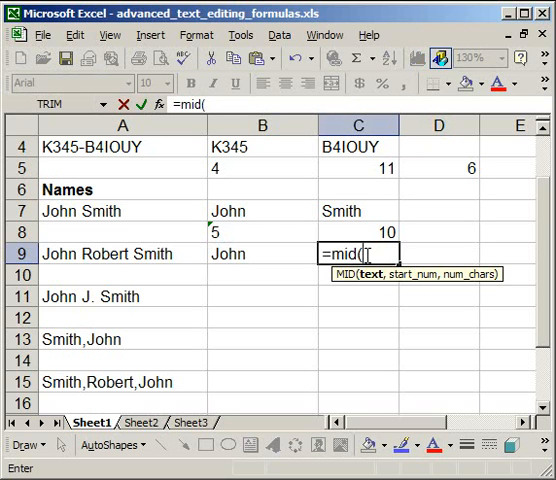
click(122, 254)
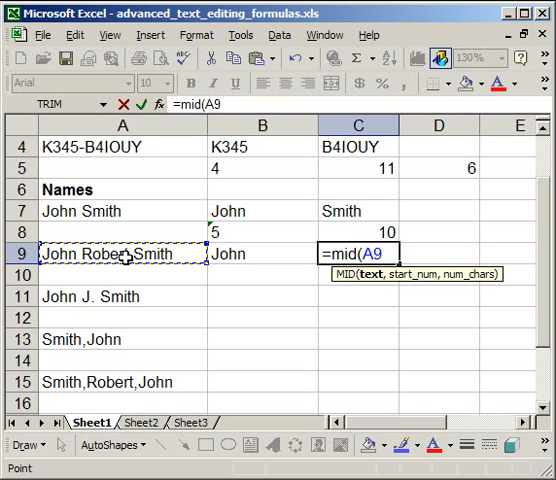
text(,)
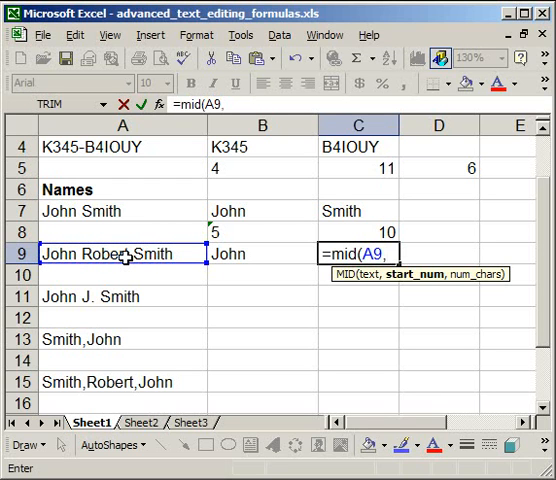
mouse_move(88, 266)
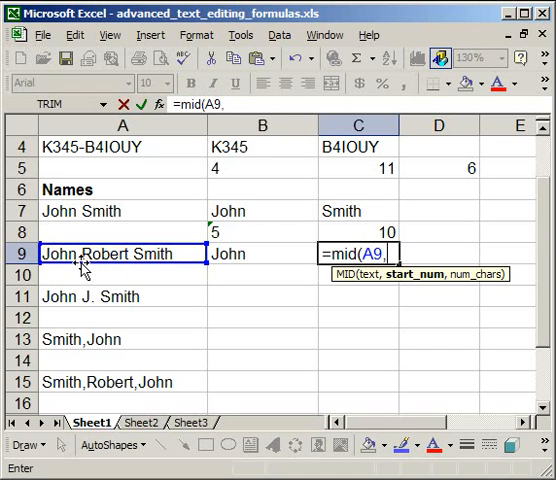
mouse_move(153, 275)
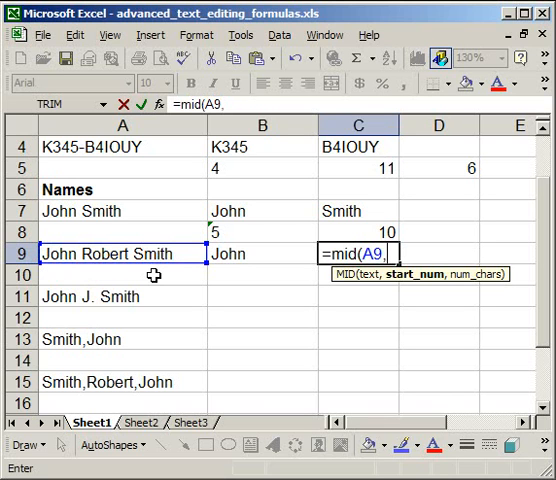
Add FIND(" ",A9)+1 as MID's start position, leaving the formula unconfirmed
text(f)
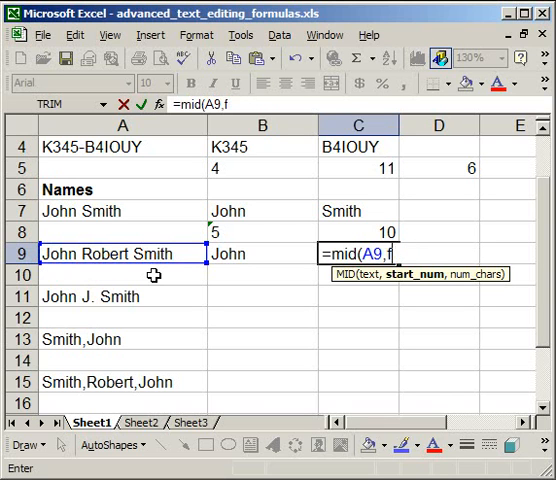
text(IND)
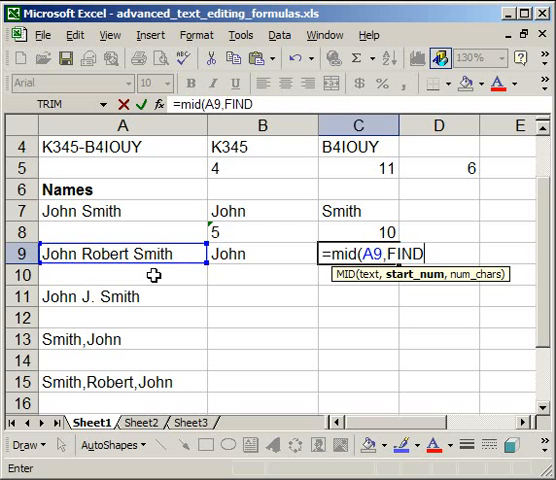
text((")
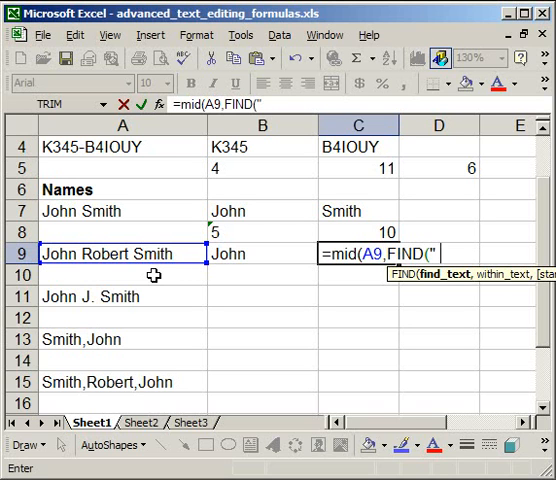
text(",A9)
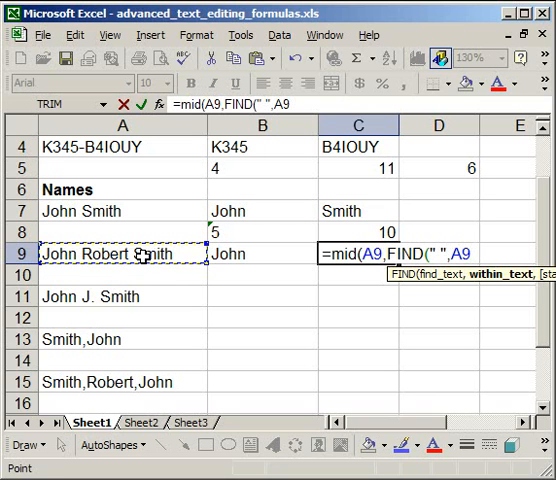
text())
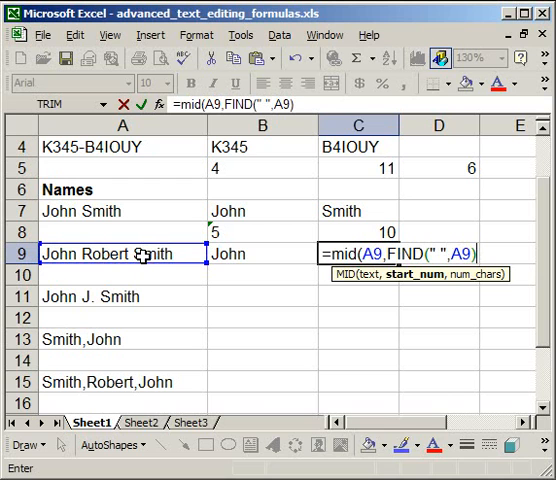
text(+)
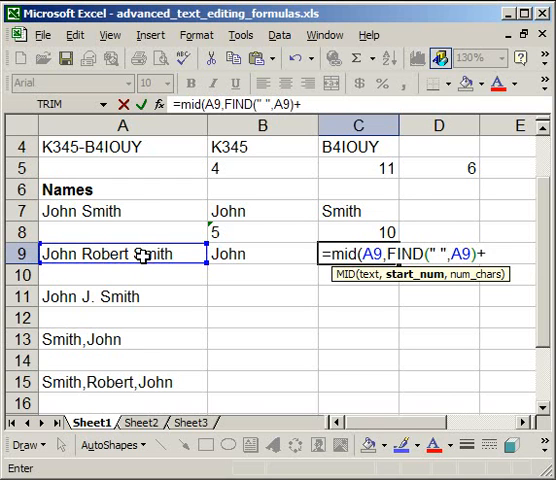
text(1)
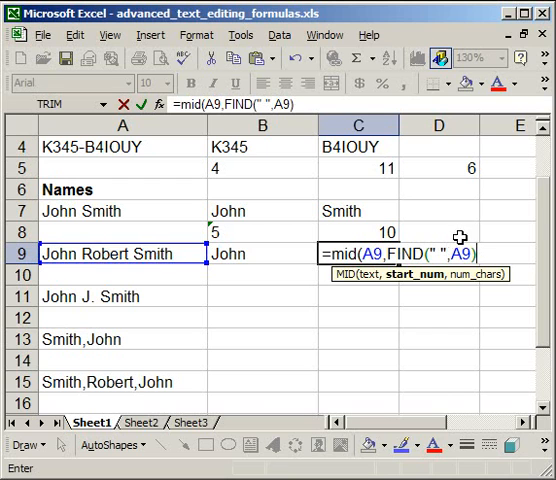
mouse_move(98, 258)
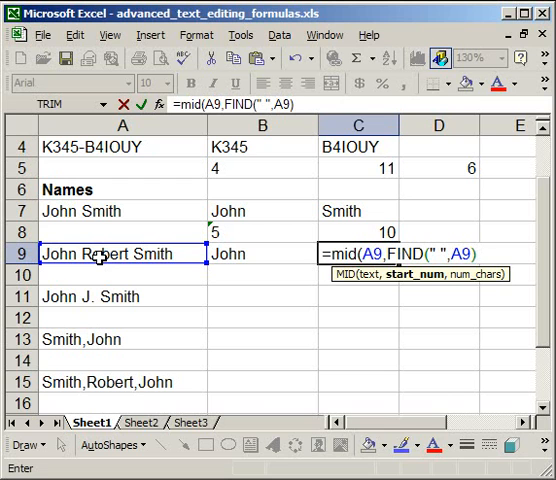
text(+1)
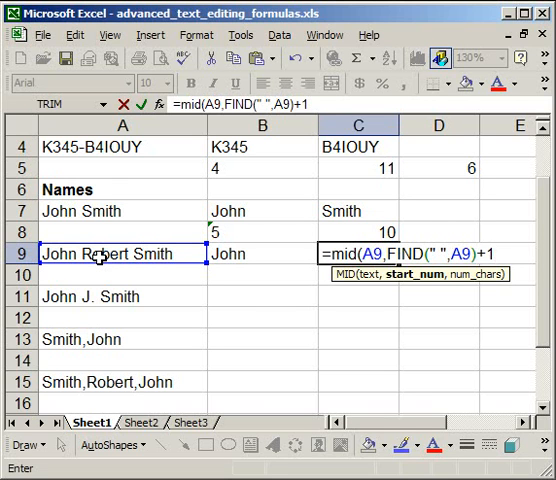
text(,)
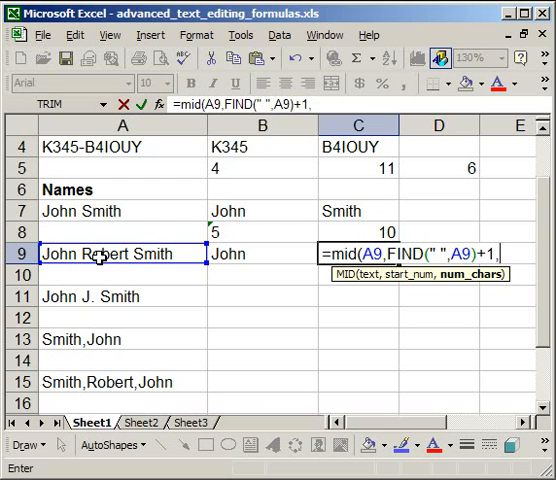